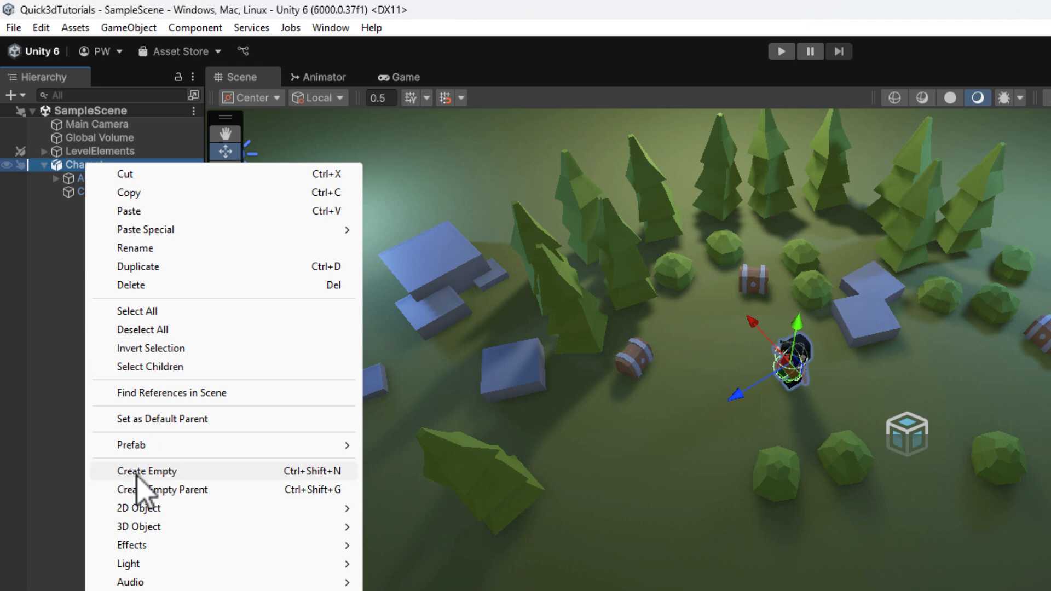
- Create DirectionIndicatorRoot under Character with a dirIndicator sprite (Rotation X 90, Scale 0.5), then view Game
{"action": "left_click", "coordinate": [146, 471]}
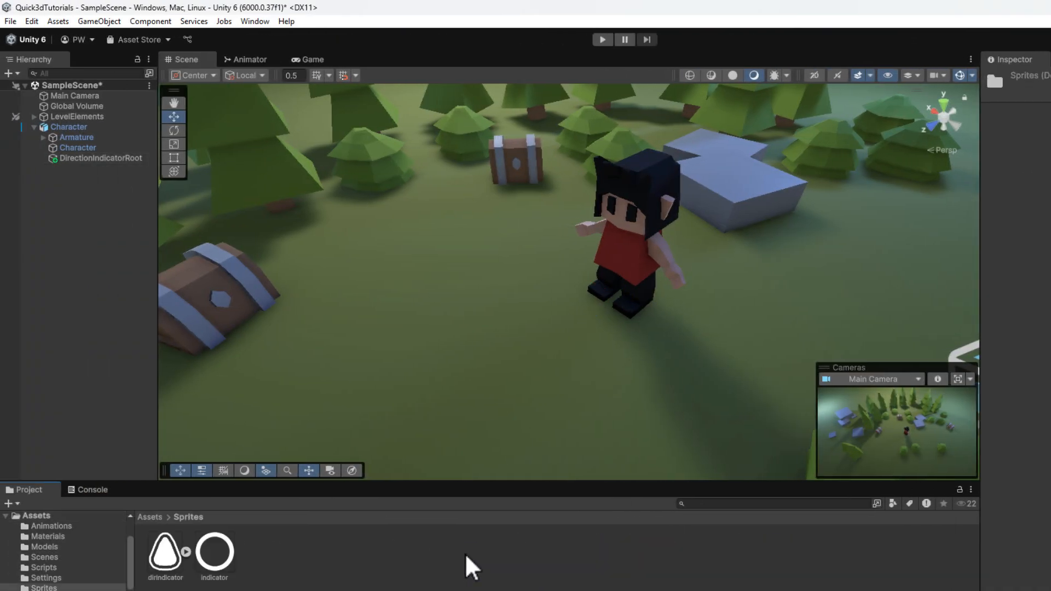
{"action": "left_click", "coordinate": [101, 168]}
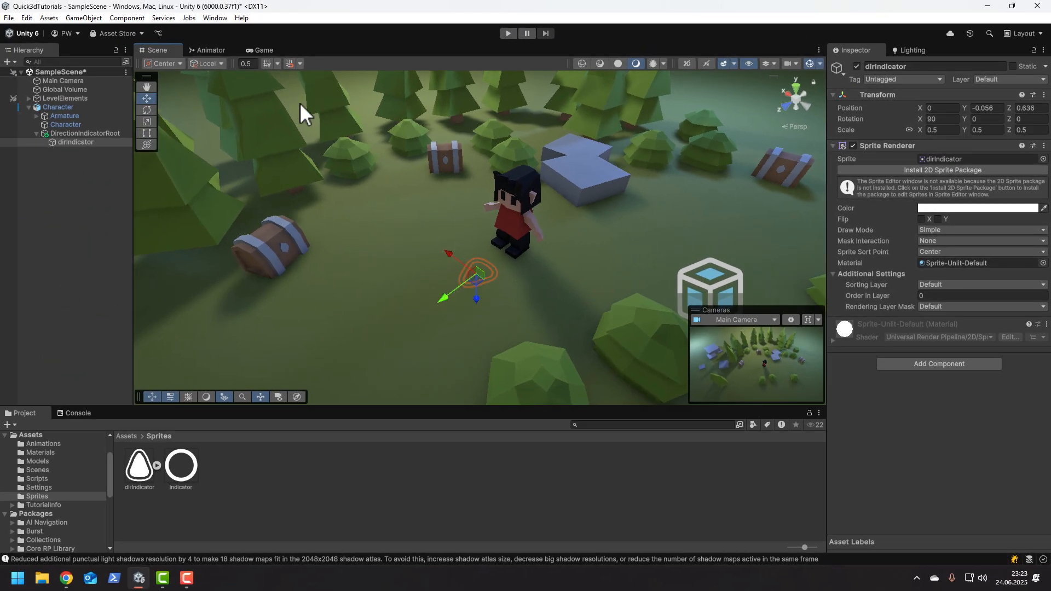
{"action": "left_click", "coordinate": [205, 50]}
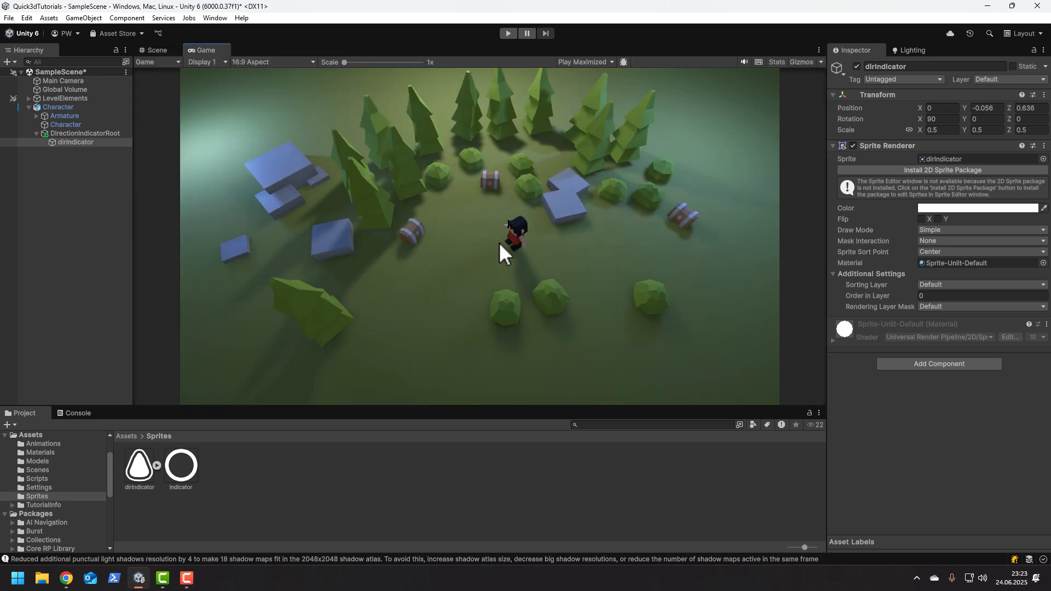
{"action": "mouse_move", "coordinate": [157, 50]}
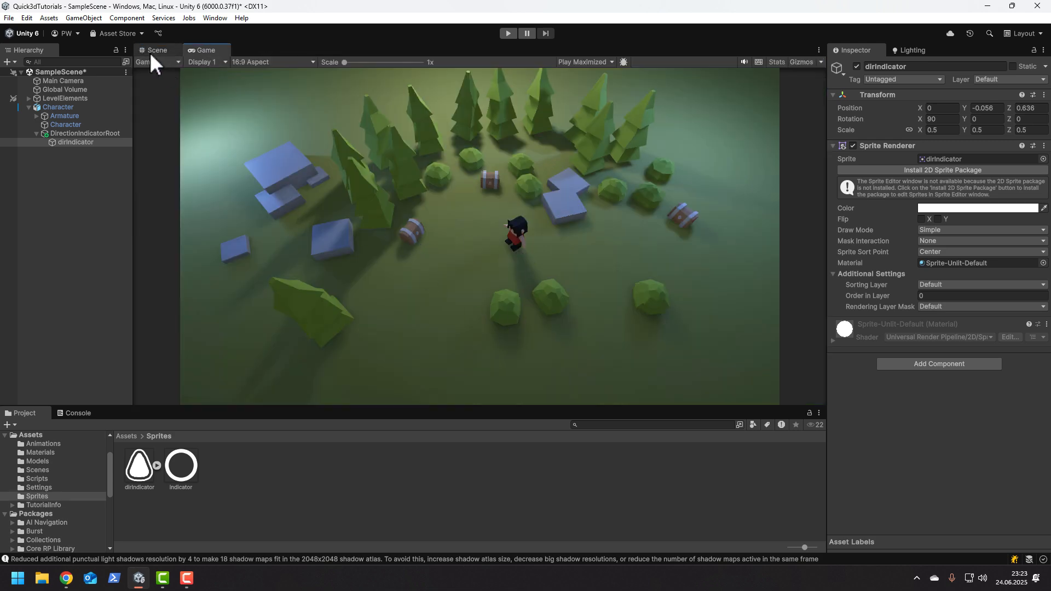
- Back in the Scene view, add a Camera under Main Camera with Render Type Overlay
{"action": "left_click", "coordinate": [157, 49]}
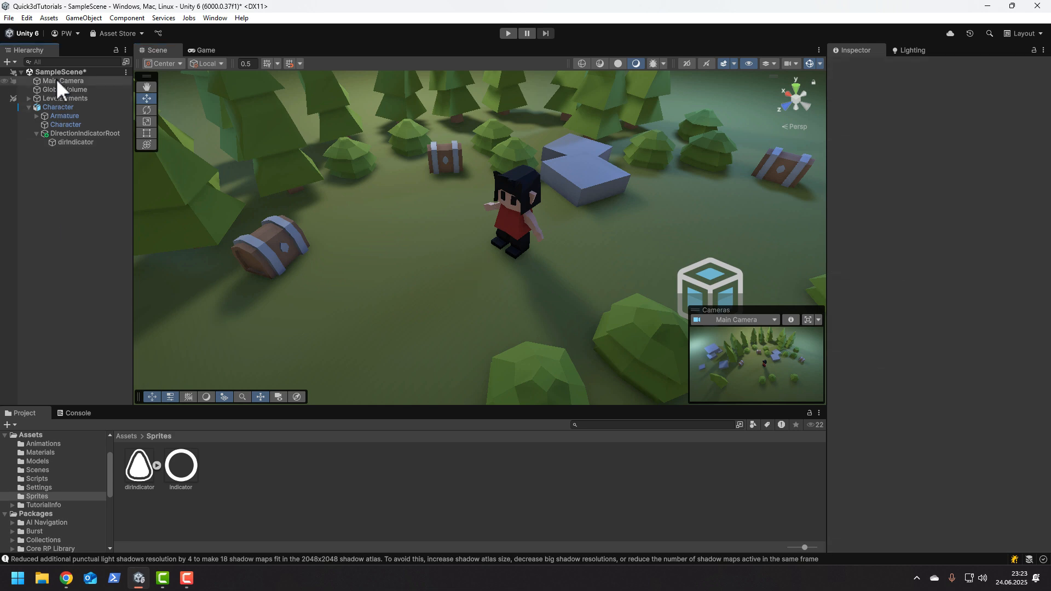
{"action": "right_click", "coordinate": [62, 81]}
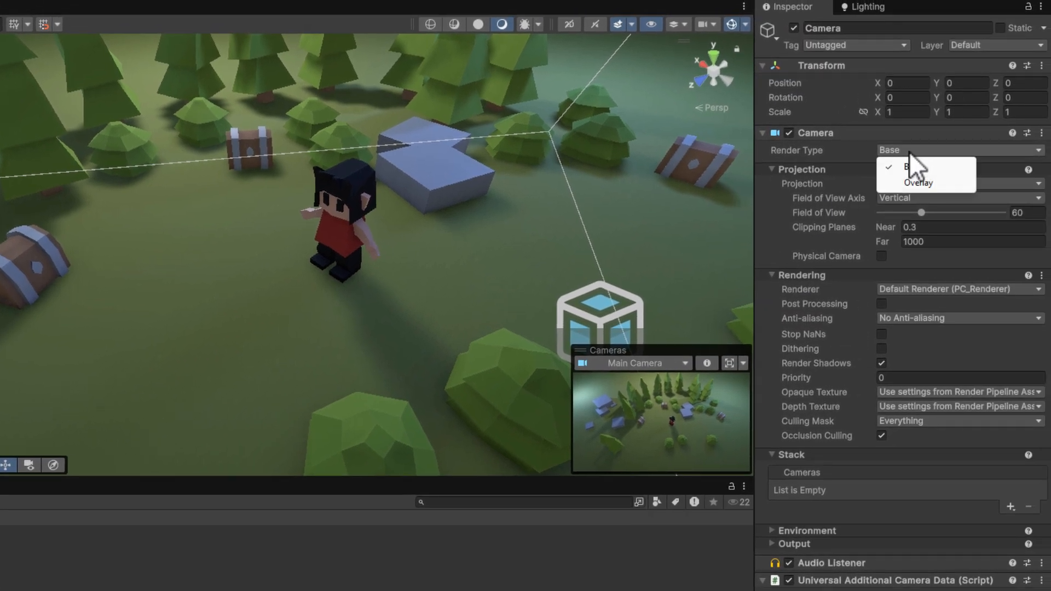
{"action": "left_click", "coordinate": [918, 182]}
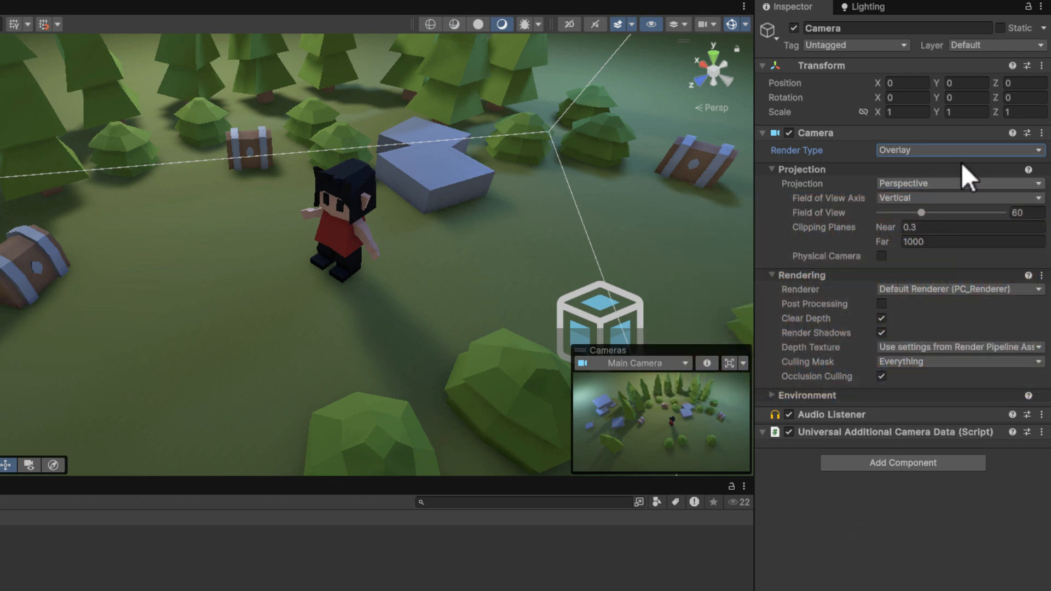
{"action": "left_click", "coordinate": [995, 45]}
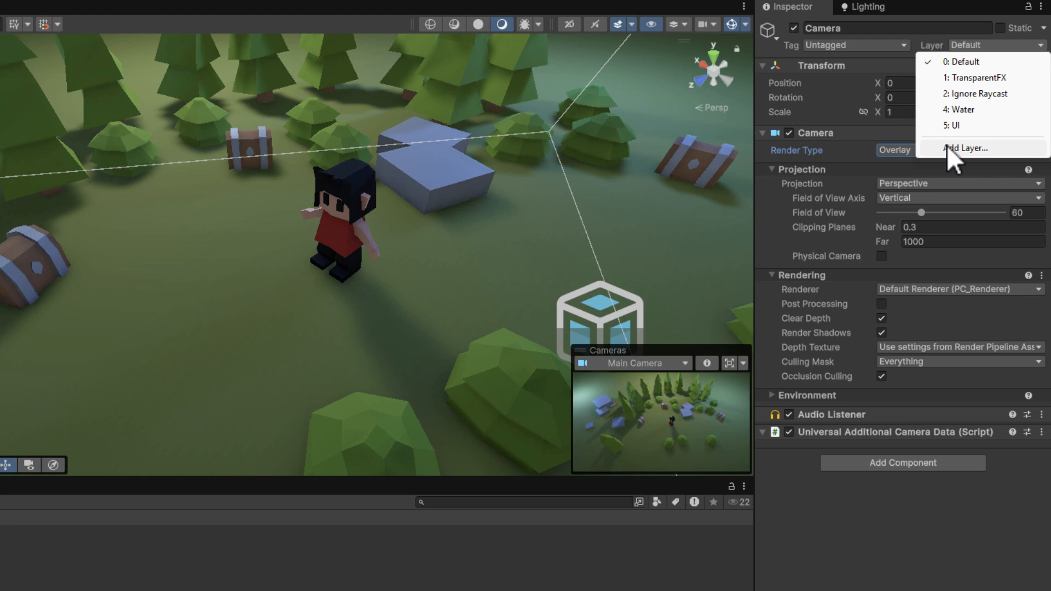
- Add an 'Indicators' user layer and set the overlay camera's Culling Mask to Indicators
{"action": "left_click", "coordinate": [964, 147]}
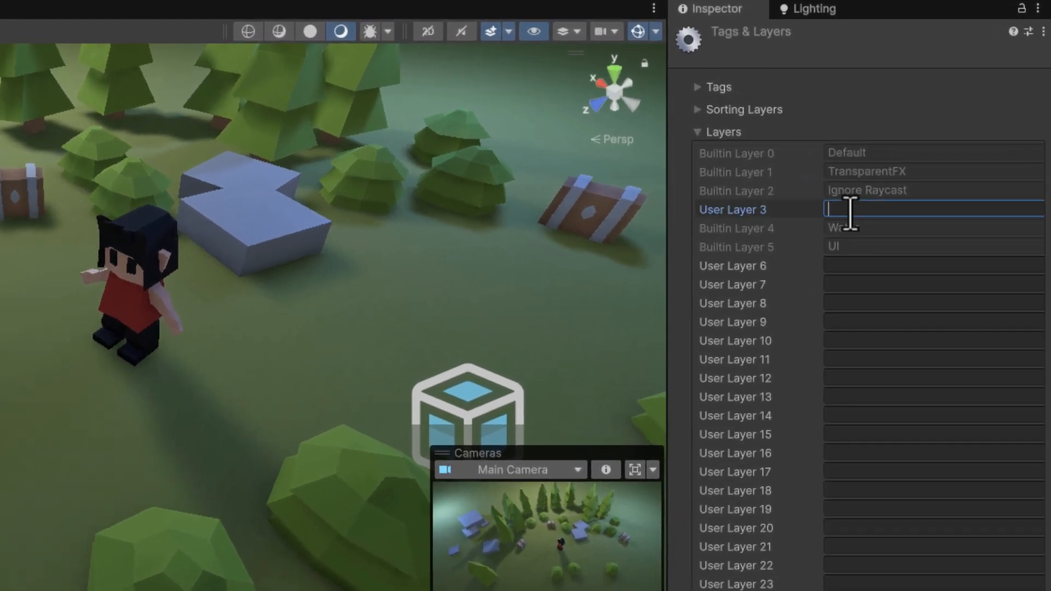
{"action": "type", "text": "Indicators"}
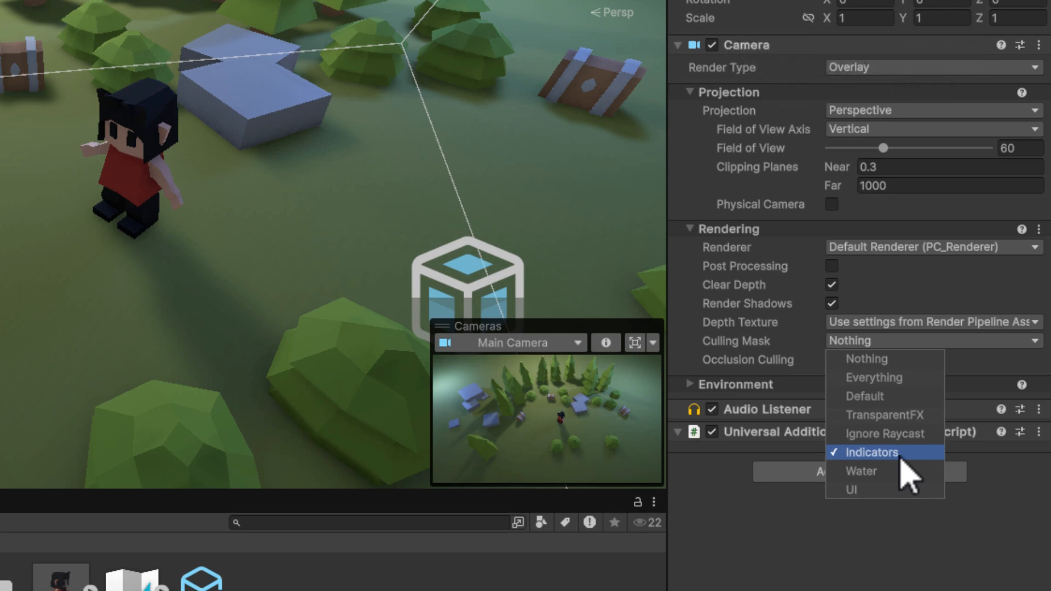
{"action": "left_click", "coordinate": [869, 452]}
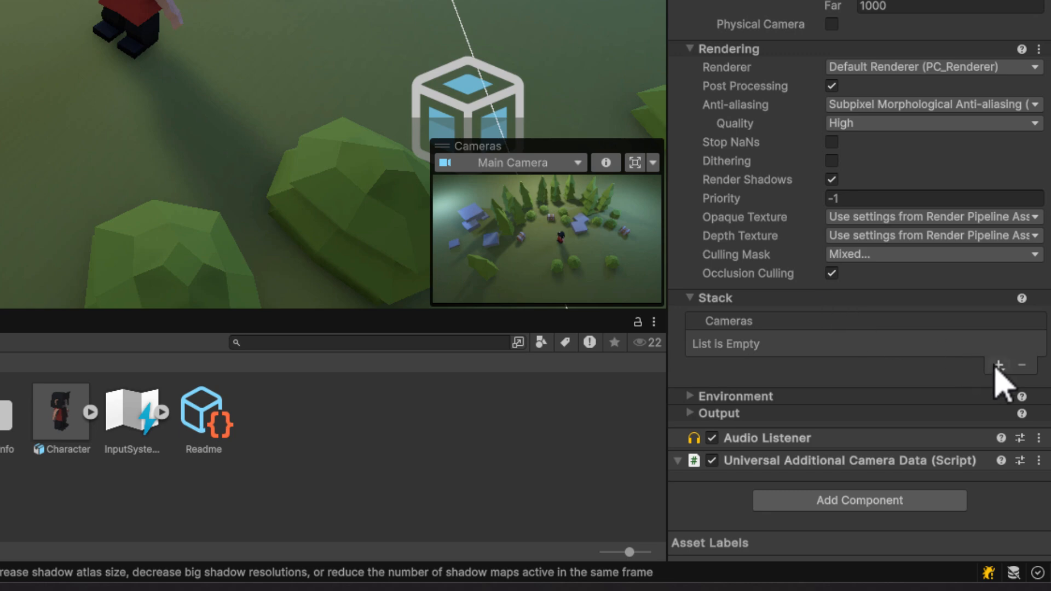
- Add the overlay camera to Main Camera's Stack and open the Scripts folder
{"action": "left_click", "coordinate": [998, 366]}
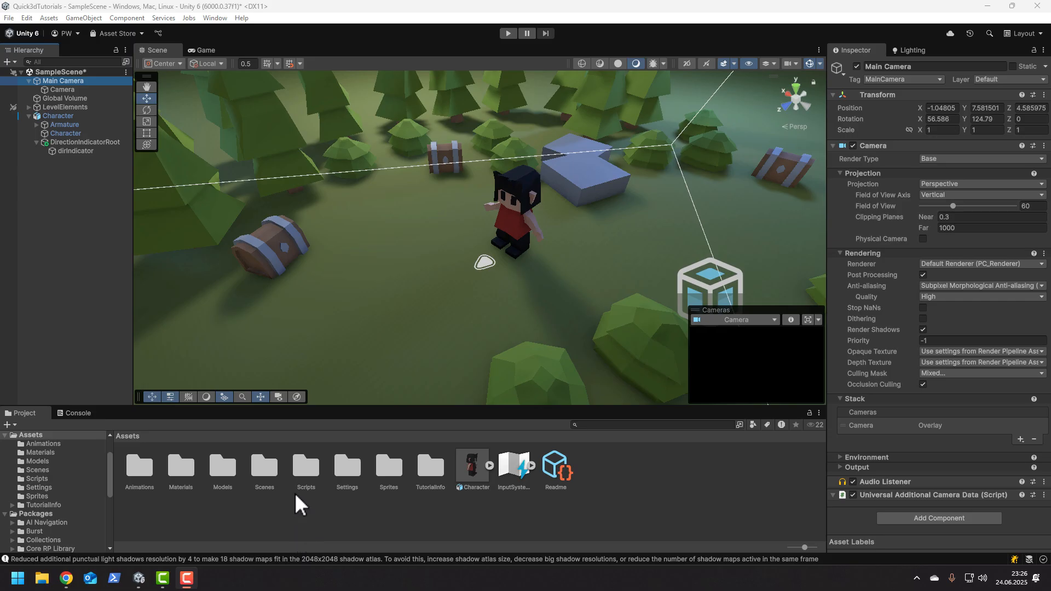
{"action": "double_click", "coordinate": [305, 466]}
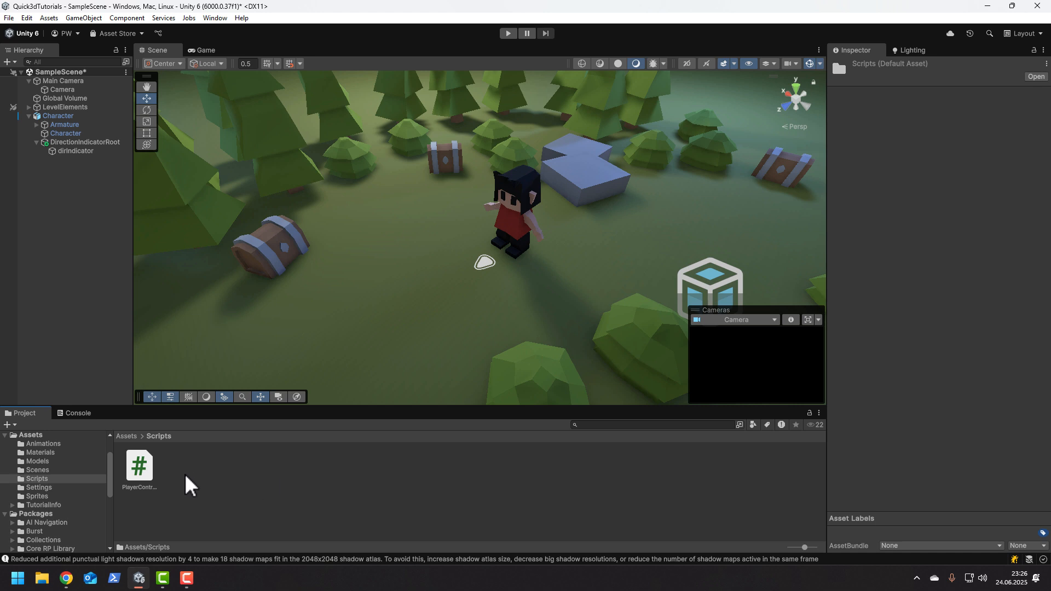
- Create a DirectionIndicator MonoBehaviour script in Scripts and open it in Rider
{"action": "right_click", "coordinate": [191, 483]}
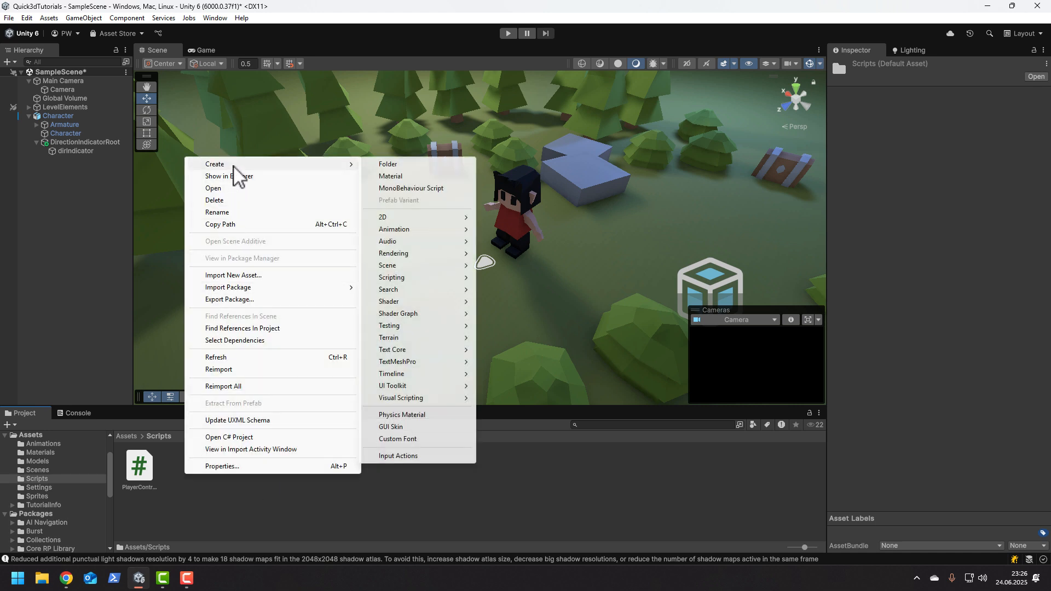
{"action": "left_click", "coordinate": [411, 187]}
{"action": "type", "text": "DirectionIndicator"}
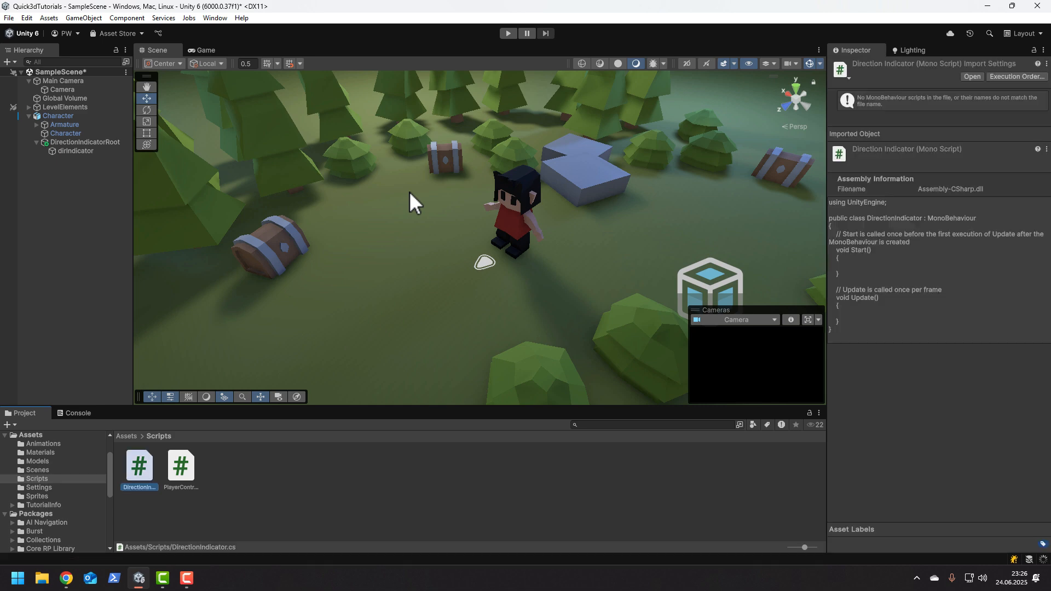
{"action": "double_click", "coordinate": [138, 465]}
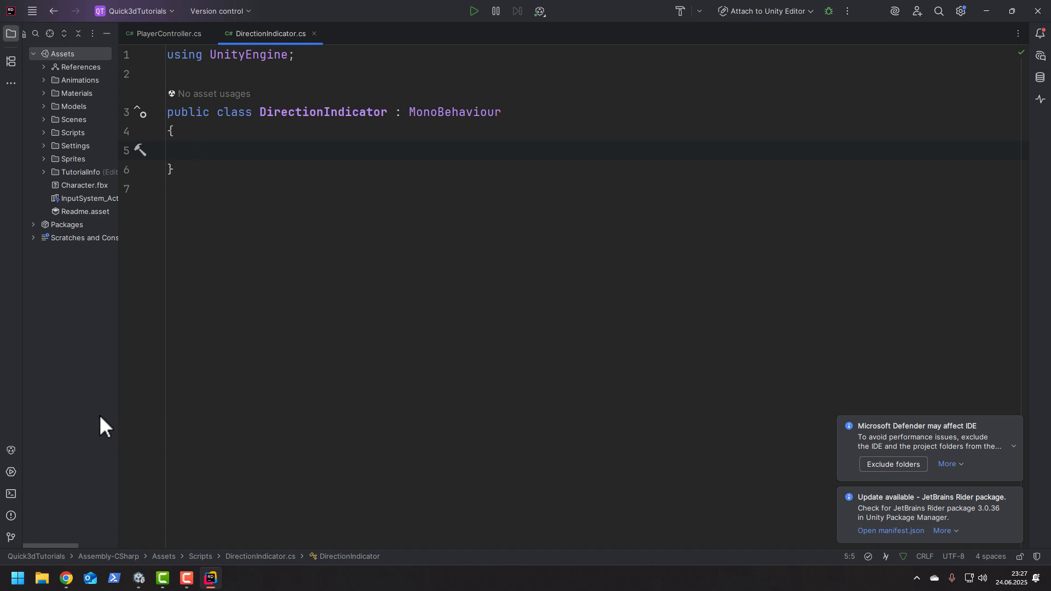
- Add a serialized Transform target and an Update computing the direction toward it
{"action": "type", "text": "[SerializeField] private Camera camera;"}
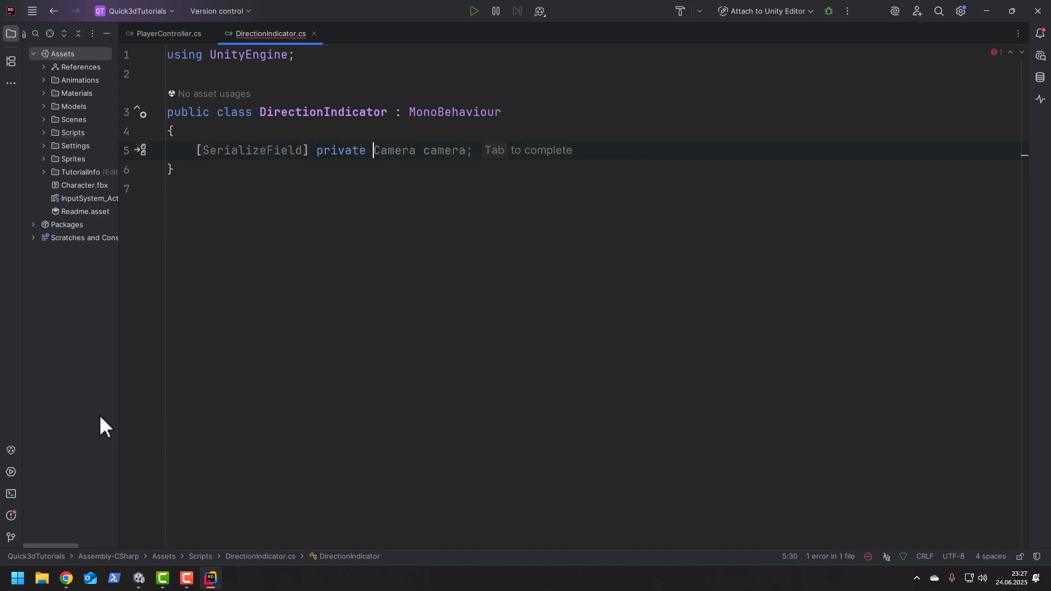
{"action": "type", "text": "Transform target;"}
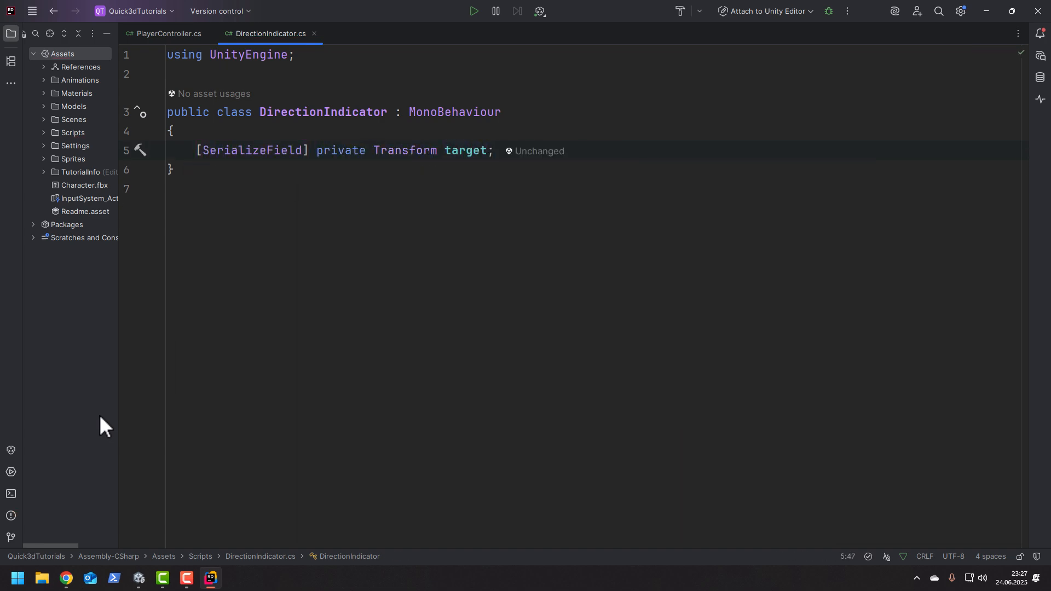
{"action": "type", "text": "private void Update("}
{"action": "type", "text": "transform.LookAt(target);"}
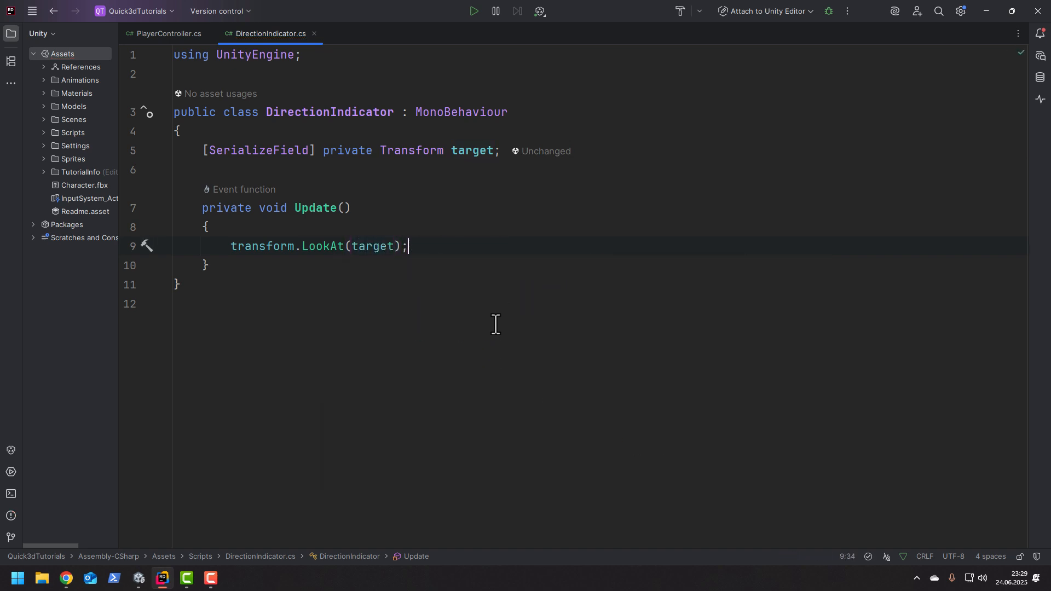
{"action": "mouse_move", "coordinate": [541, 358]}
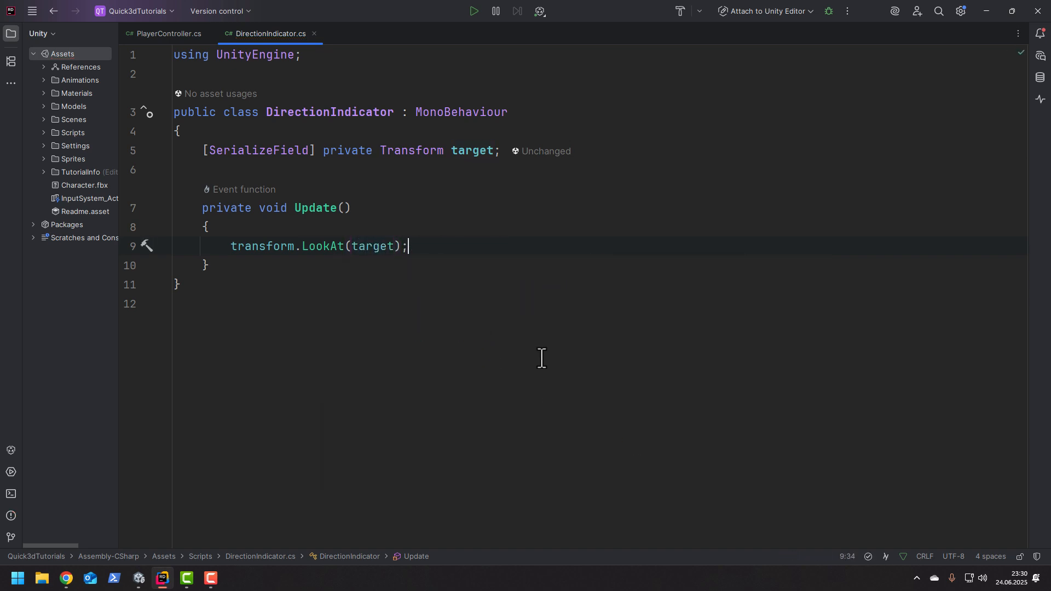
{"action": "type", "text": "var direction = target.position - transform.position;"}
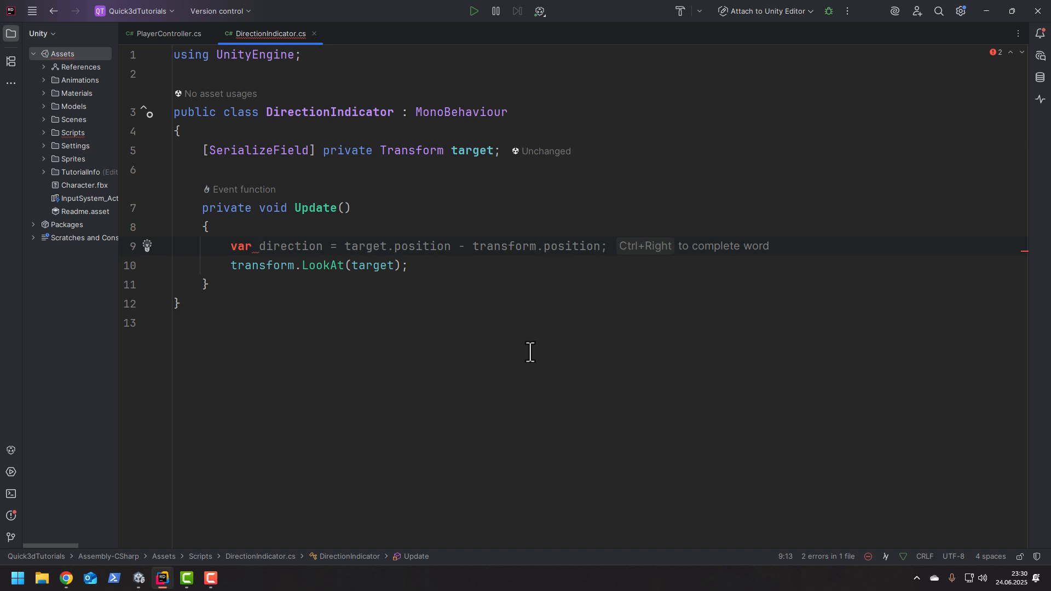
{"action": "type", "text": "targetPos"}
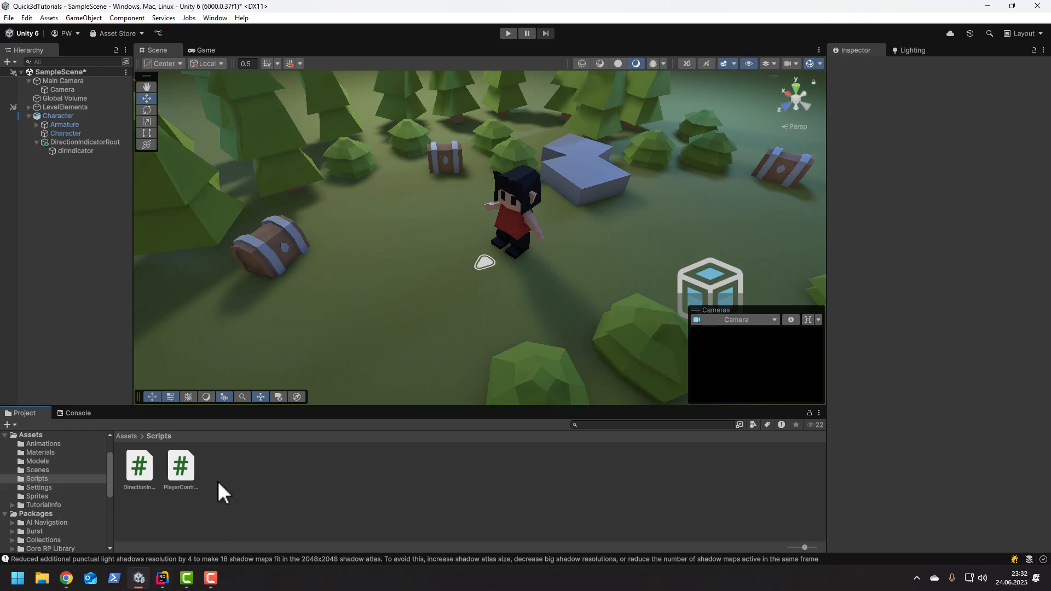
- Select DirectionIndicatorRoot and collapse the LevelElements group in the Hierarchy
{"action": "left_click", "coordinate": [85, 141]}
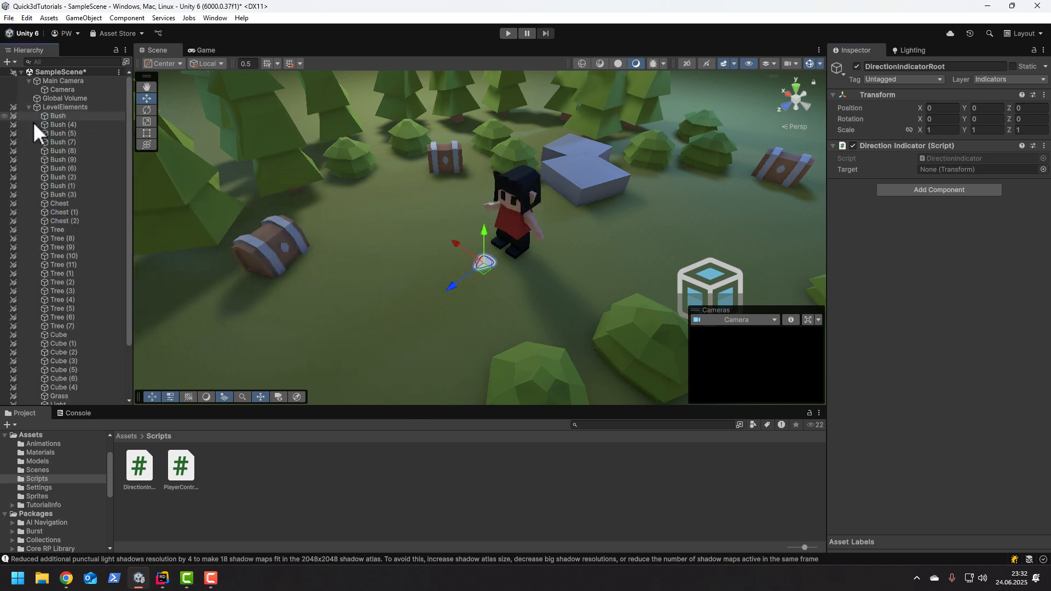
{"action": "left_click", "coordinate": [63, 212]}
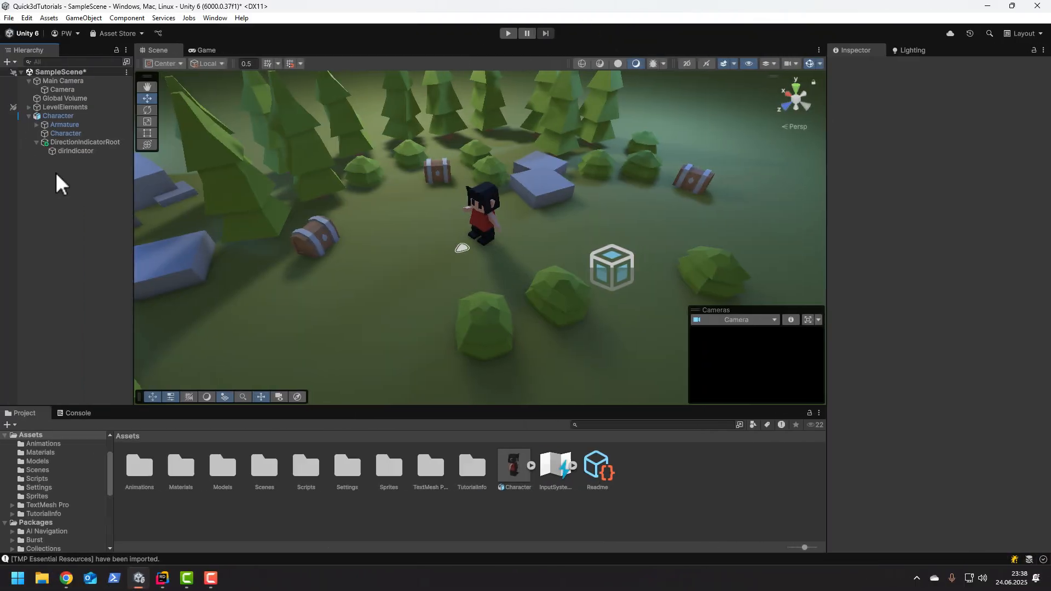
- Add a TextMeshPro text under dirIndicator and rename it DistanceText
{"action": "left_click", "coordinate": [75, 151]}
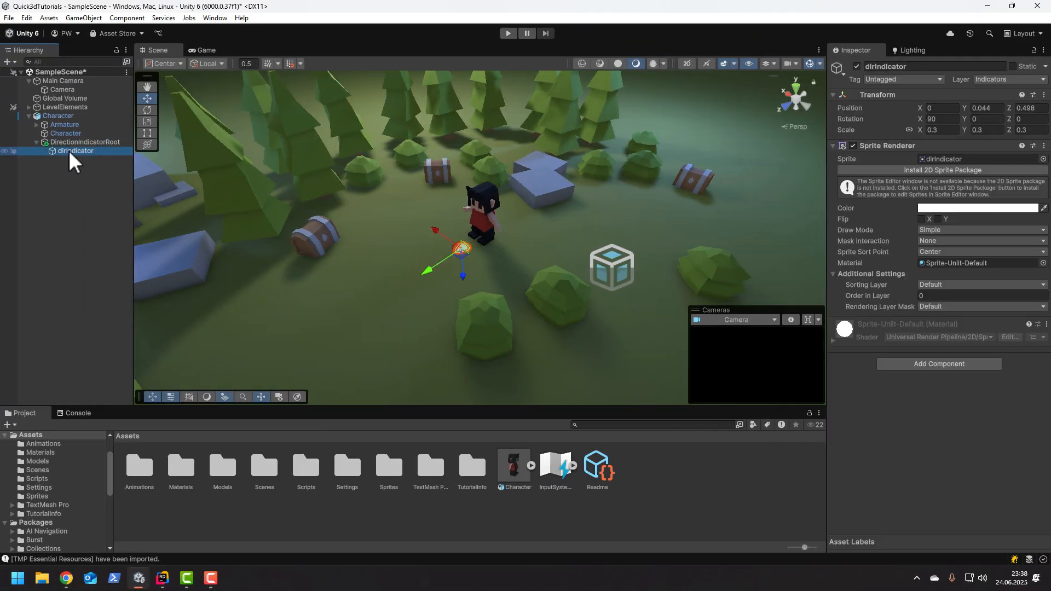
{"action": "right_click", "coordinate": [75, 151]}
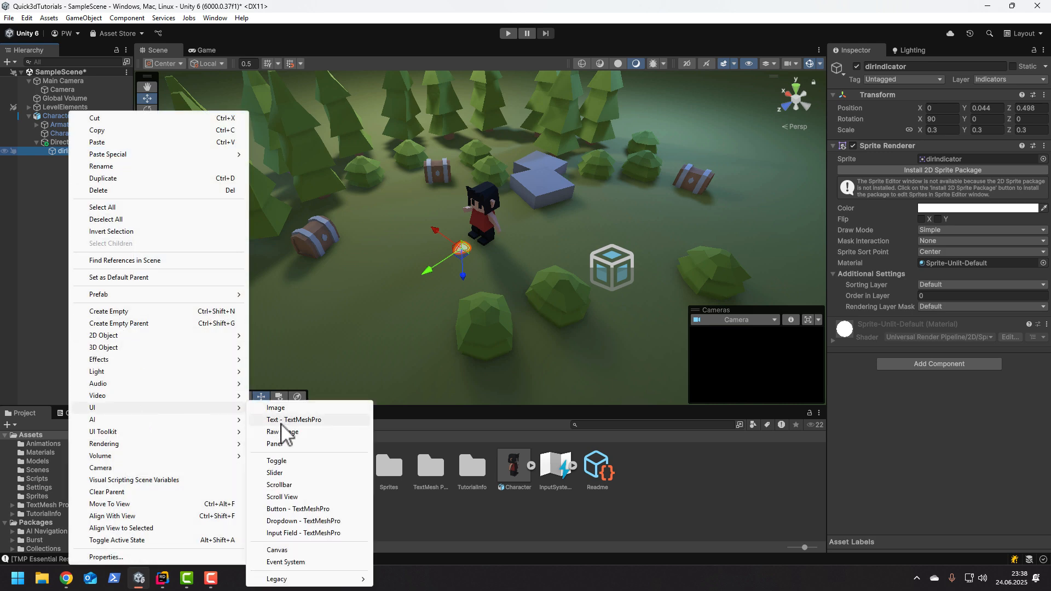
{"action": "left_click", "coordinate": [293, 420]}
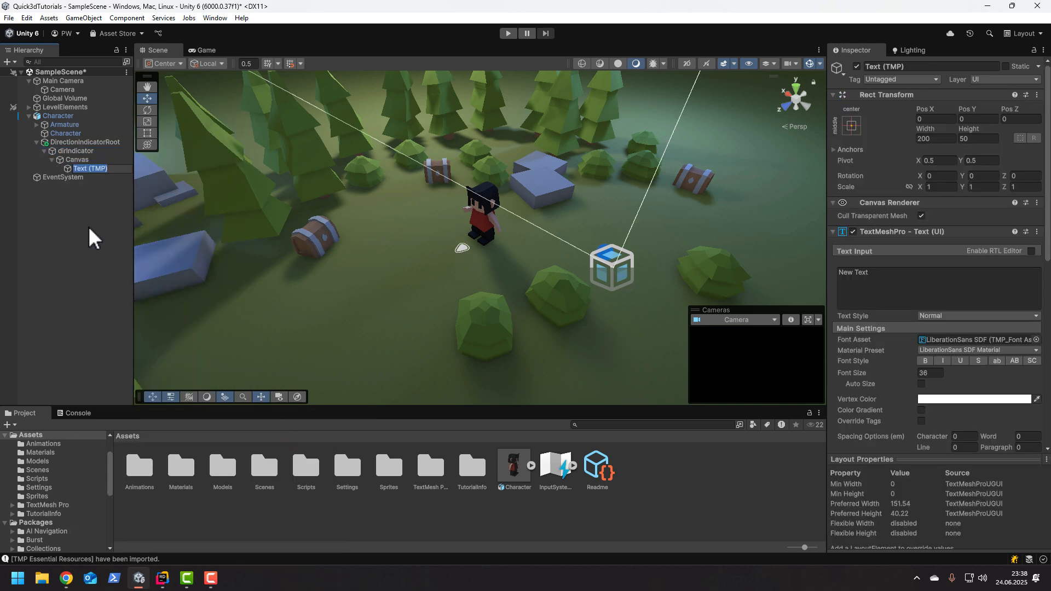
{"action": "type", "text": "DistanceText"}
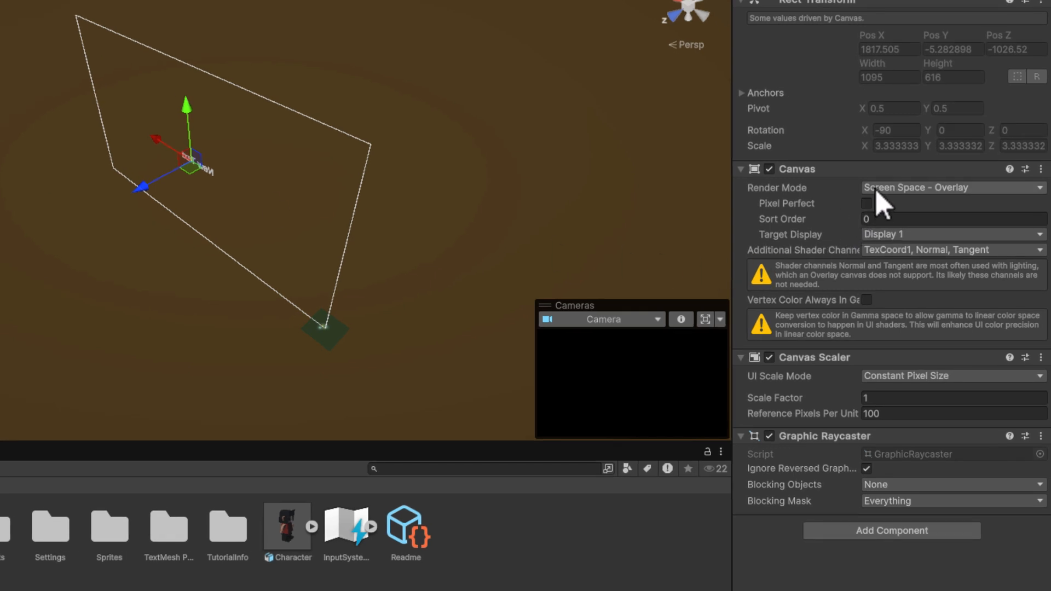
- Switch the Canvas Render Mode to World Space and set DistanceText's text to '00m'
{"action": "left_click", "coordinate": [948, 187]}
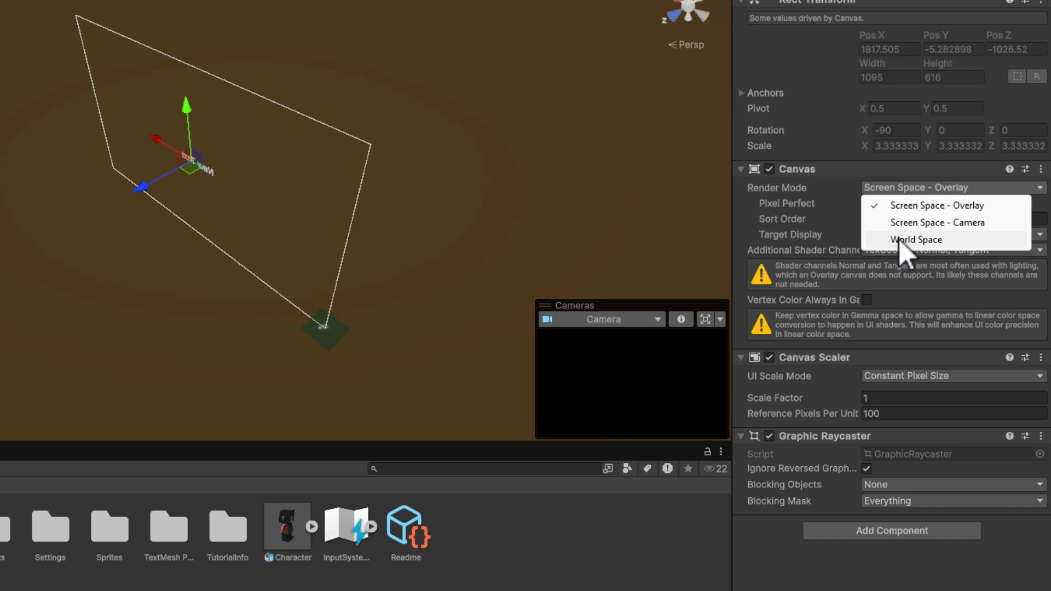
{"action": "left_click", "coordinate": [916, 239]}
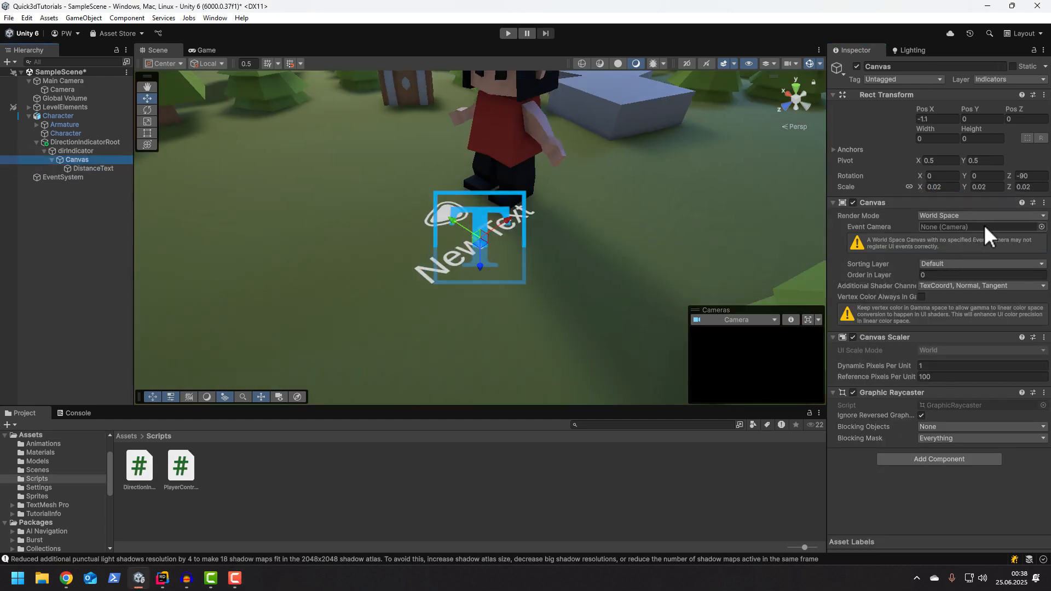
{"action": "left_click", "coordinate": [94, 168]}
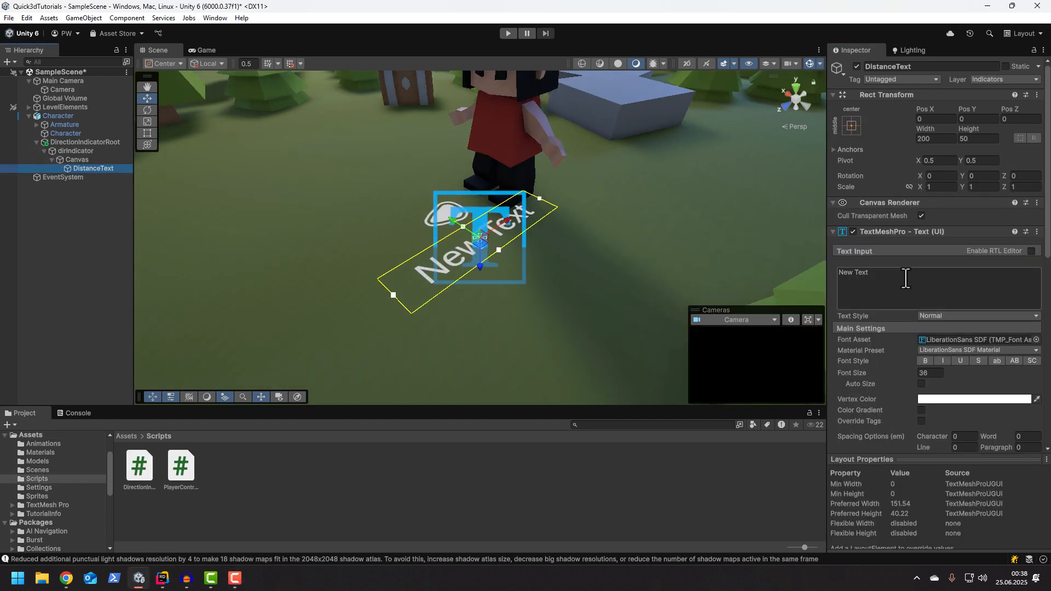
{"action": "type", "text": "00m"}
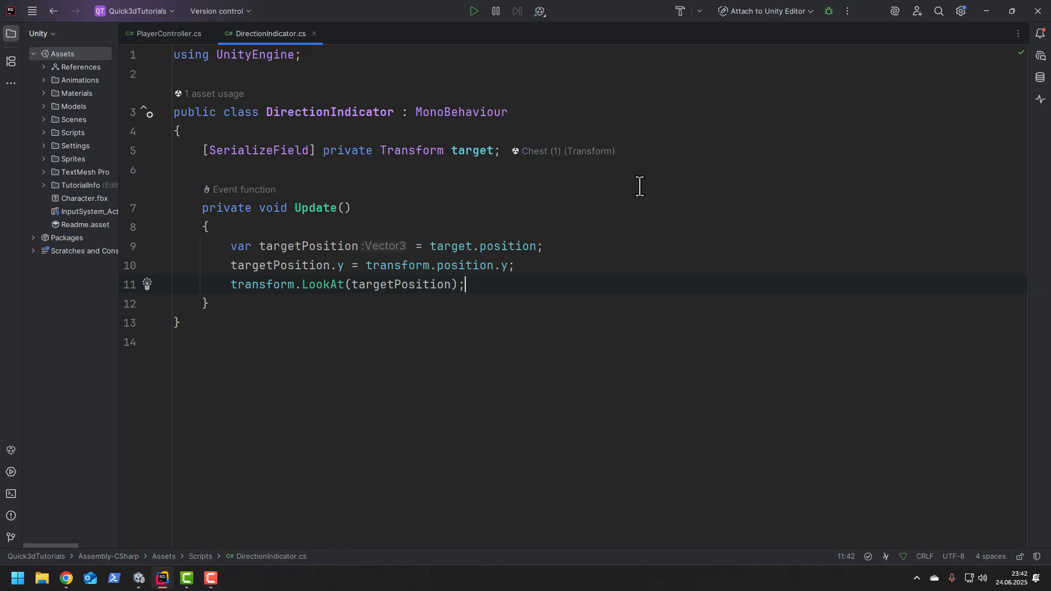
- Add a serialized float distanceMultiplier field and a ShowDistance() method to DirectionIndicator
{"action": "type", "text": "[SerializeField private float"}
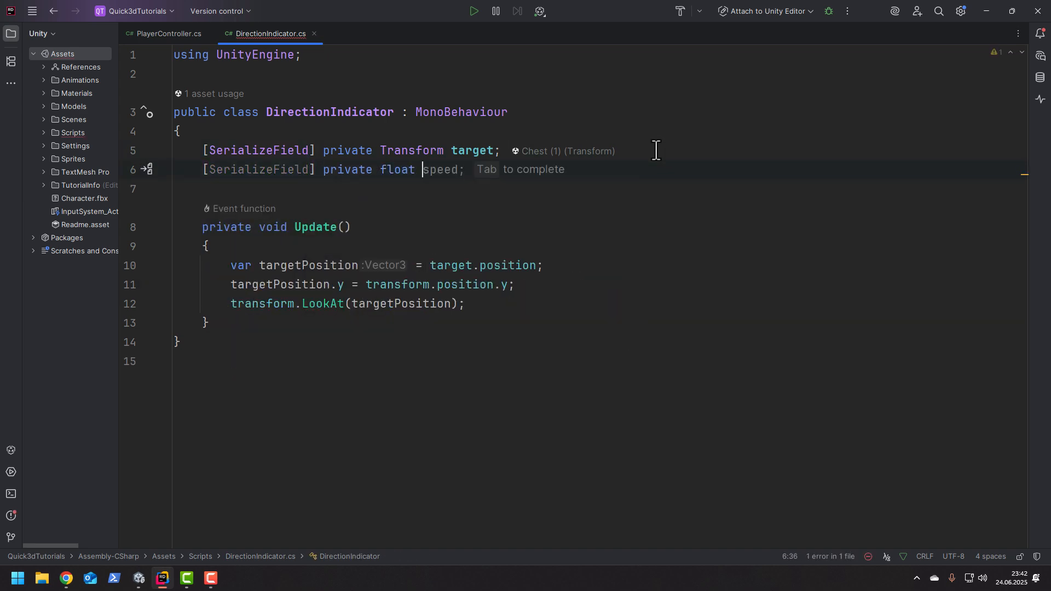
{"action": "type", "text": "distanceMultiplier;"}
{"action": "type", "text": "private"}
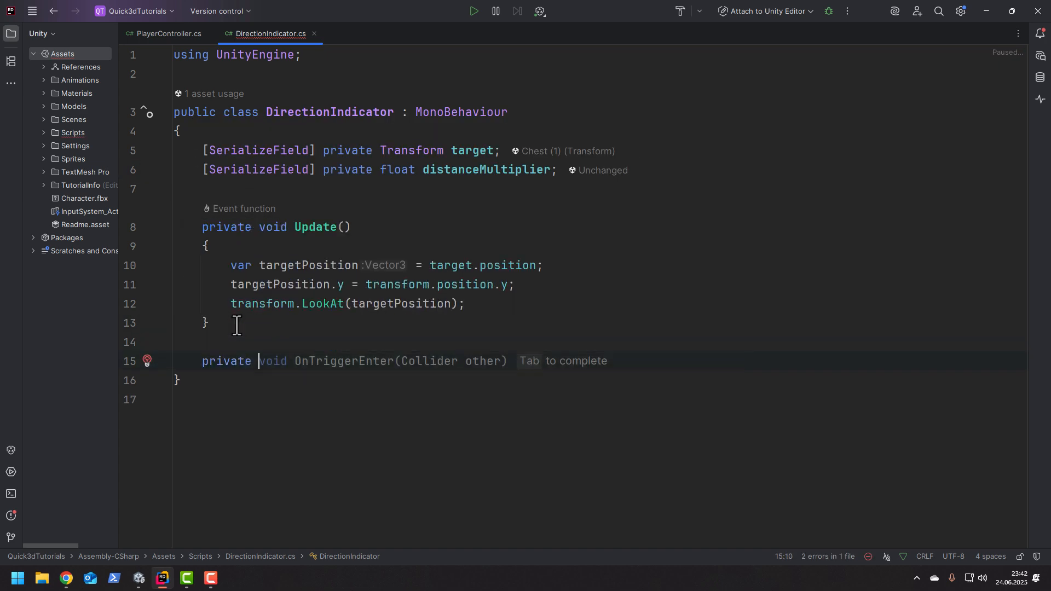
{"action": "type", "text": "ShowDistance()"}
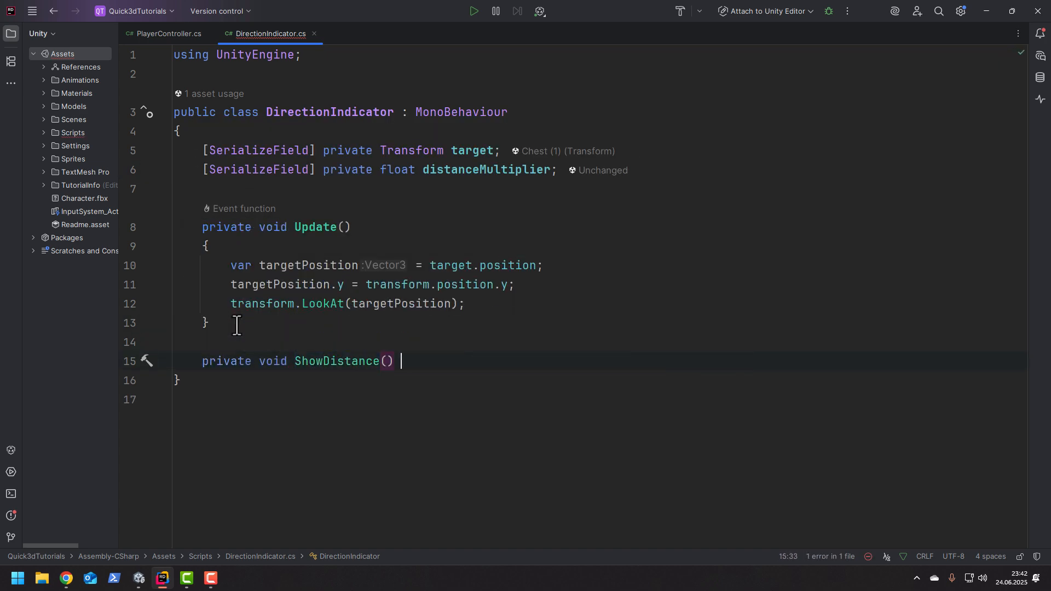
{"action": "type", "text": "private void LookAtTheTarget("}
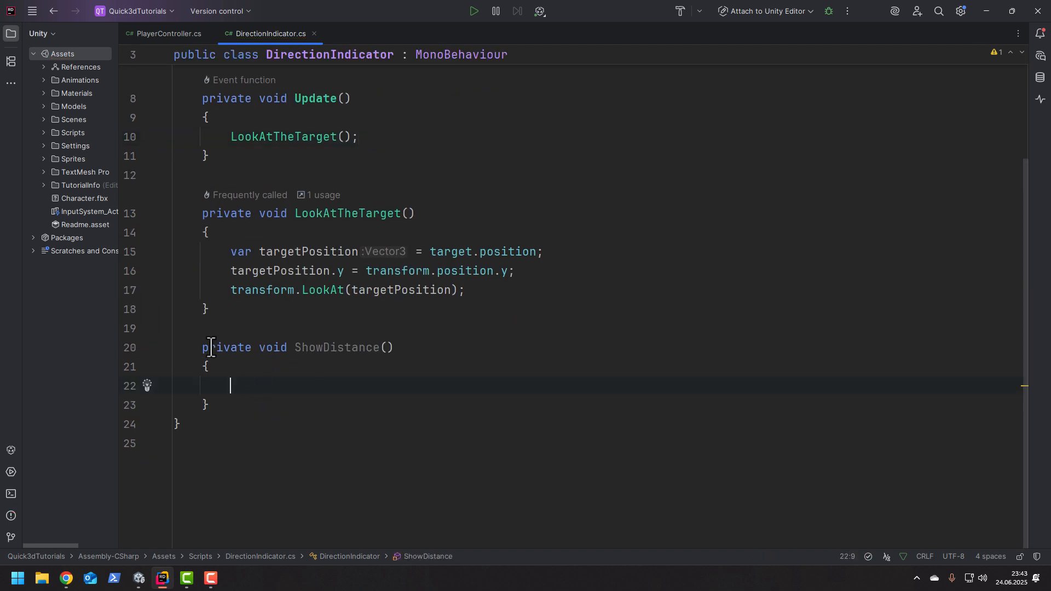
- In ShowDistance, compute Vector3.Distance to the target times distanceMultiplier and log it
{"action": "type", "text": "var distance = Vector3.Distance(transform.position, target.position);"}
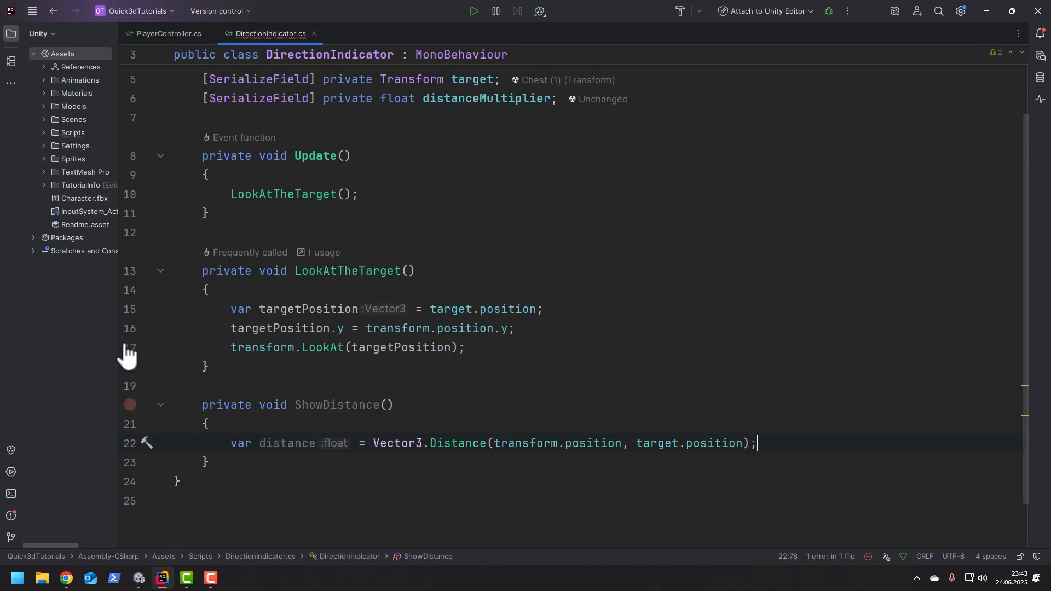
{"action": "type", "text": "* distanceMultiplier"}
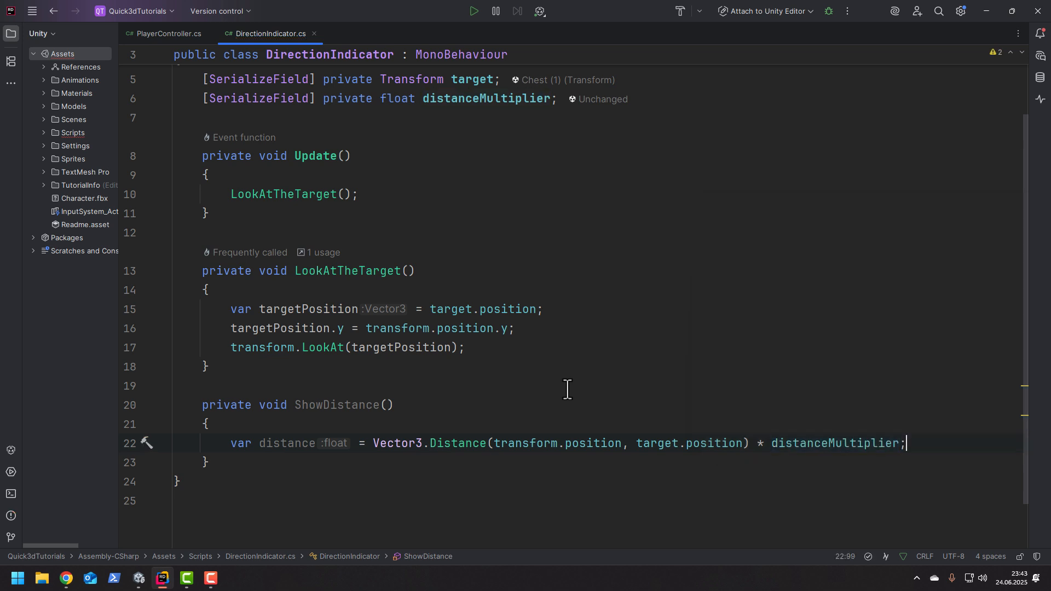
{"action": "type", "text": "Debug.Log(distance);"}
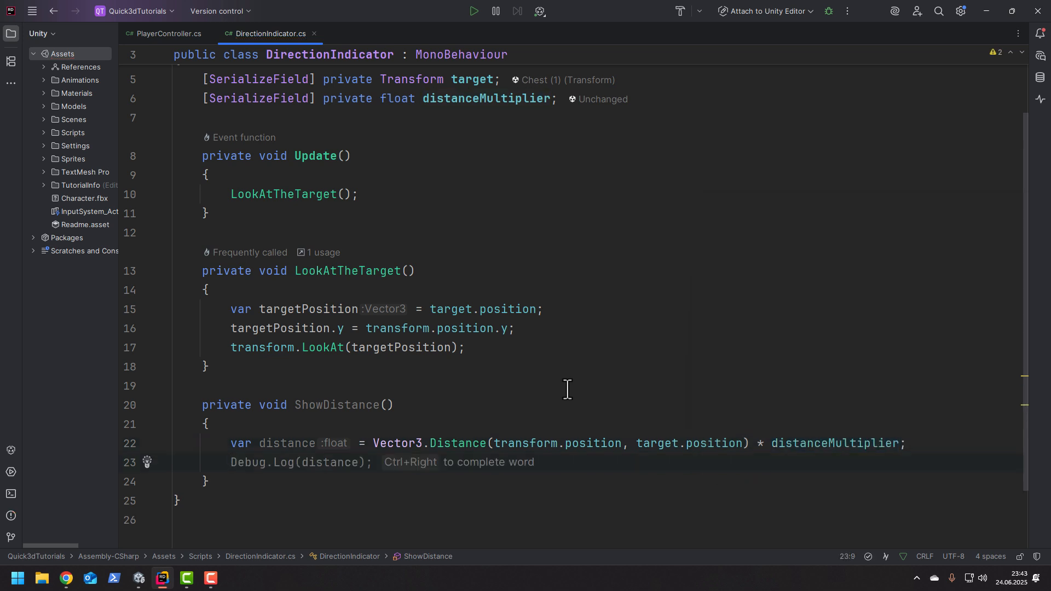
{"action": "mouse_move", "coordinate": [623, 176]}
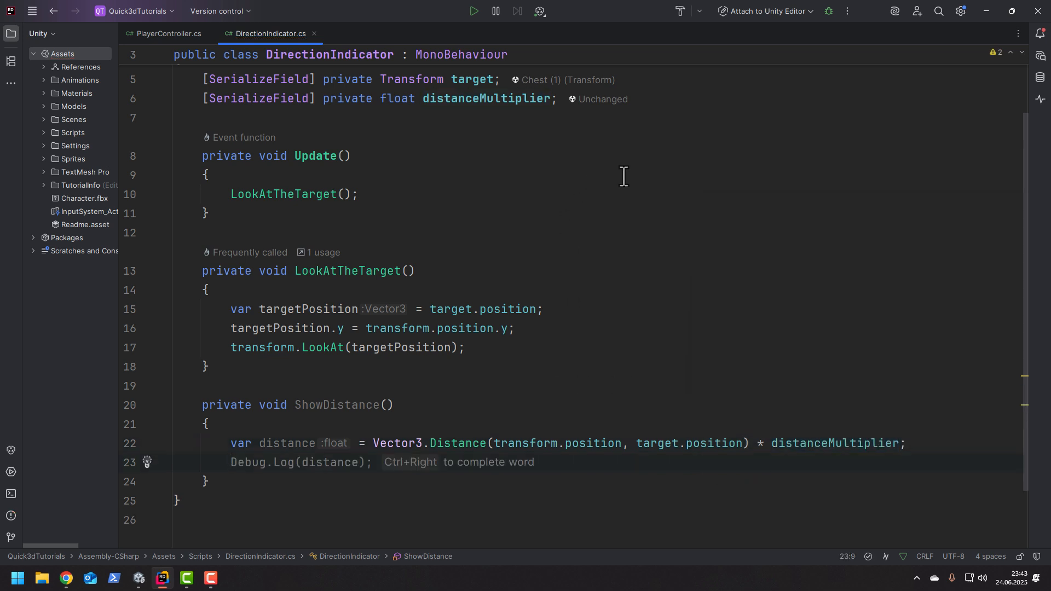
- Write Mathf.RoundToInt(distance) plus "m" into distanceText and call ShowDistance() from Update
{"action": "type", "text": "SetText();"}
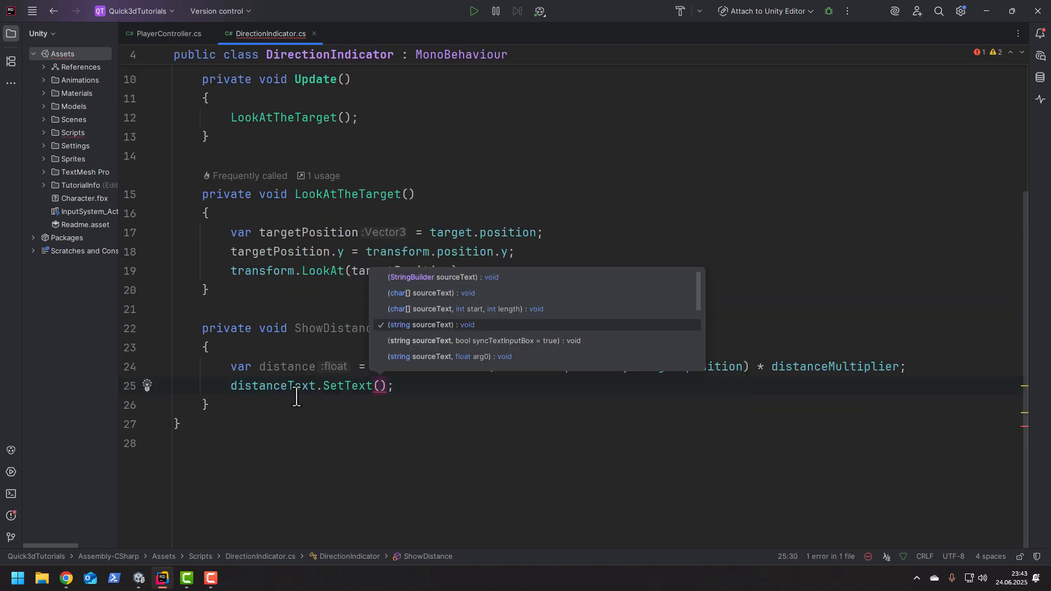
{"action": "type", "text": "Mathf.RoundToInt(distance).ToString()"}
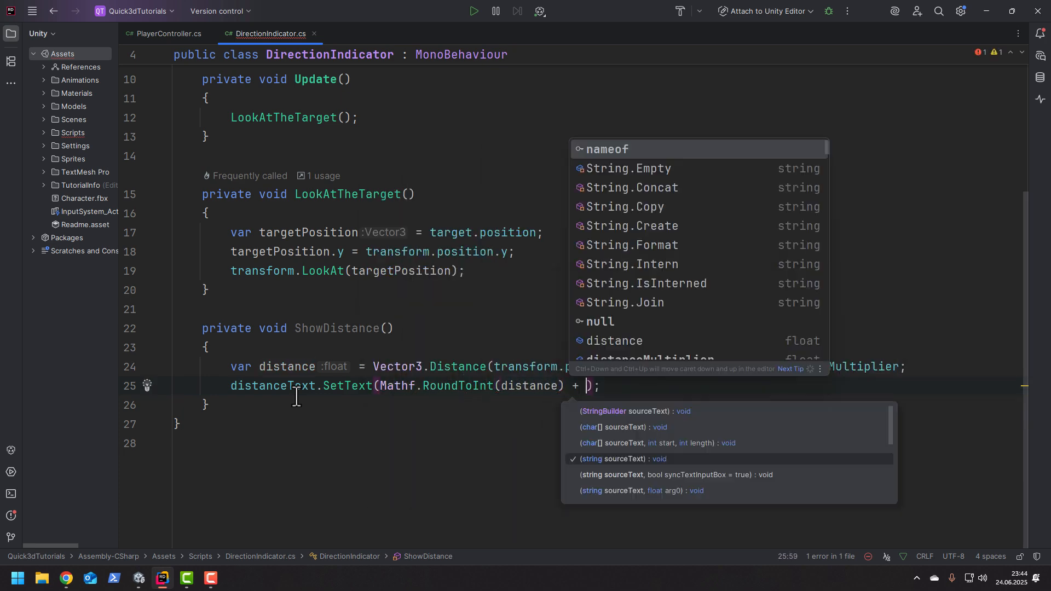
{"action": "type", "text": "\"m\""}
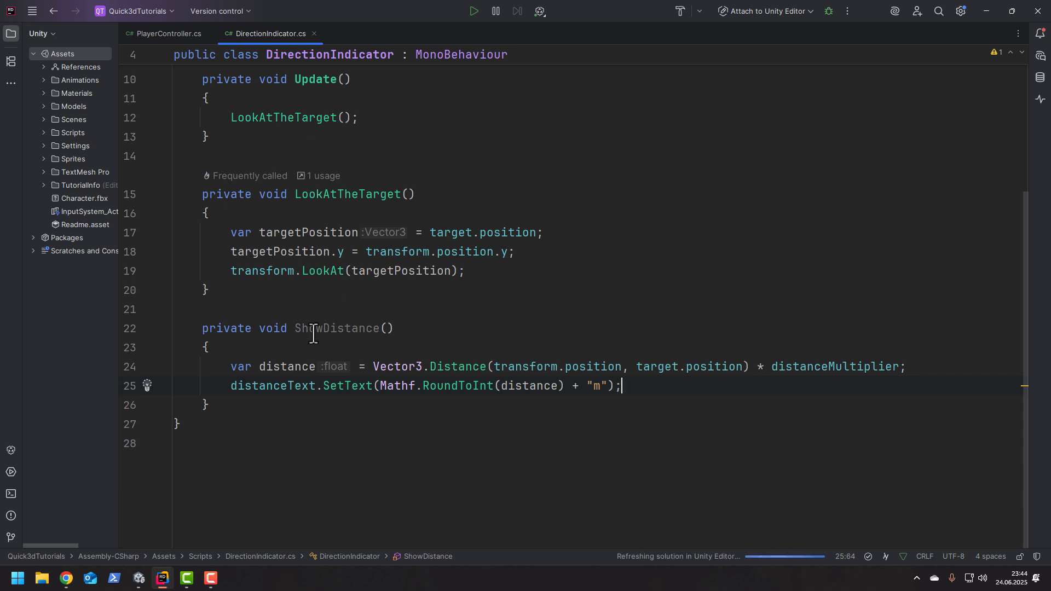
{"action": "type", "text": "ShowDistance();"}
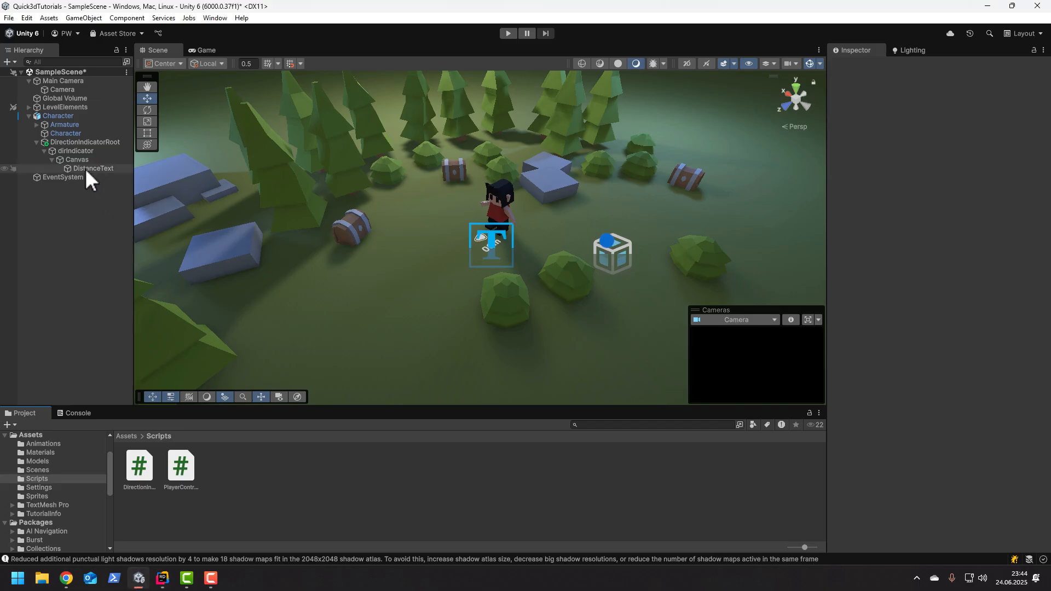
- Set Distance Multiplier to 1 on DirectionIndicatorRoot's Direction Indicator component
{"action": "left_click", "coordinate": [75, 151]}
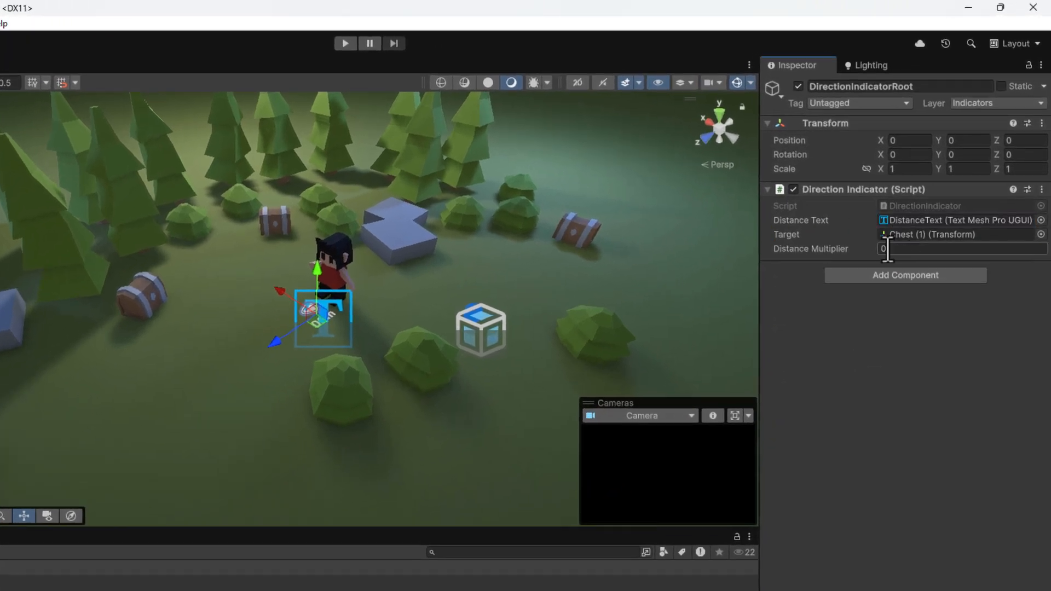
{"action": "type", "text": "1"}
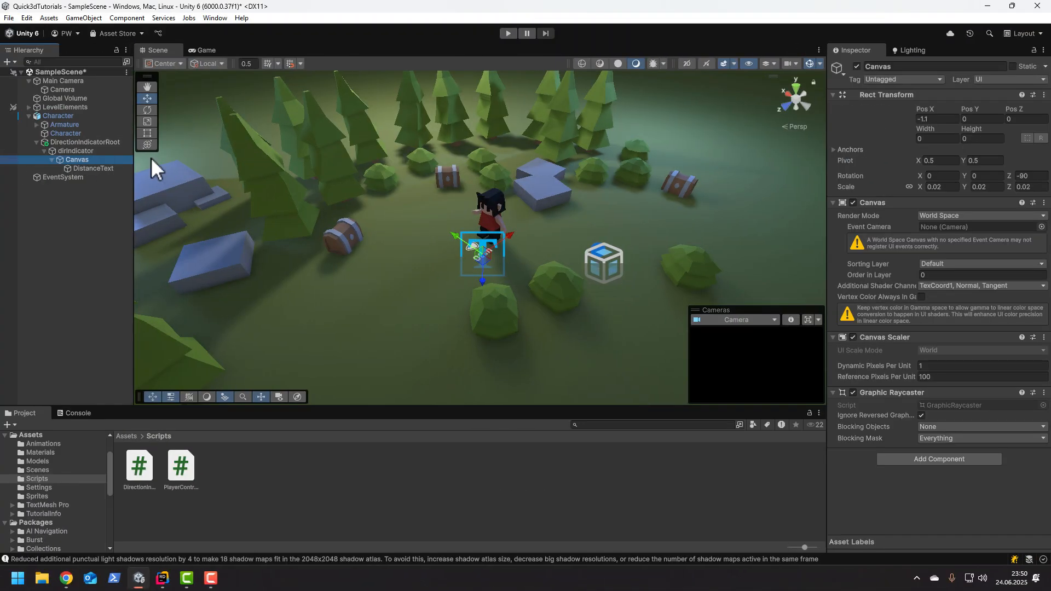
- Put the Canvas on the Indicators layer and enter Play mode to see the 4m label
{"action": "left_click", "coordinate": [998, 79]}
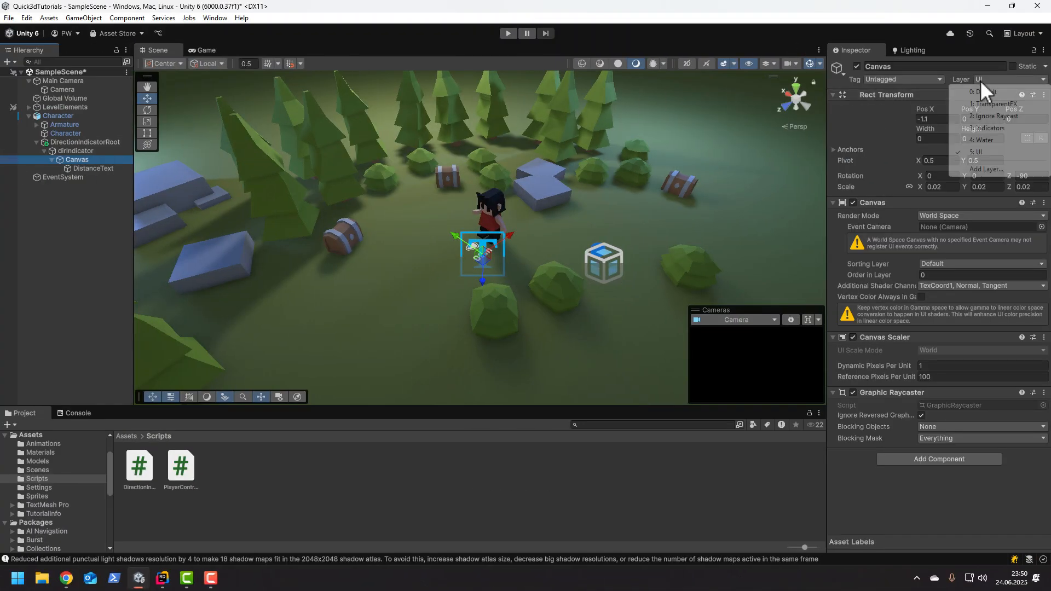
{"action": "left_click", "coordinate": [985, 127]}
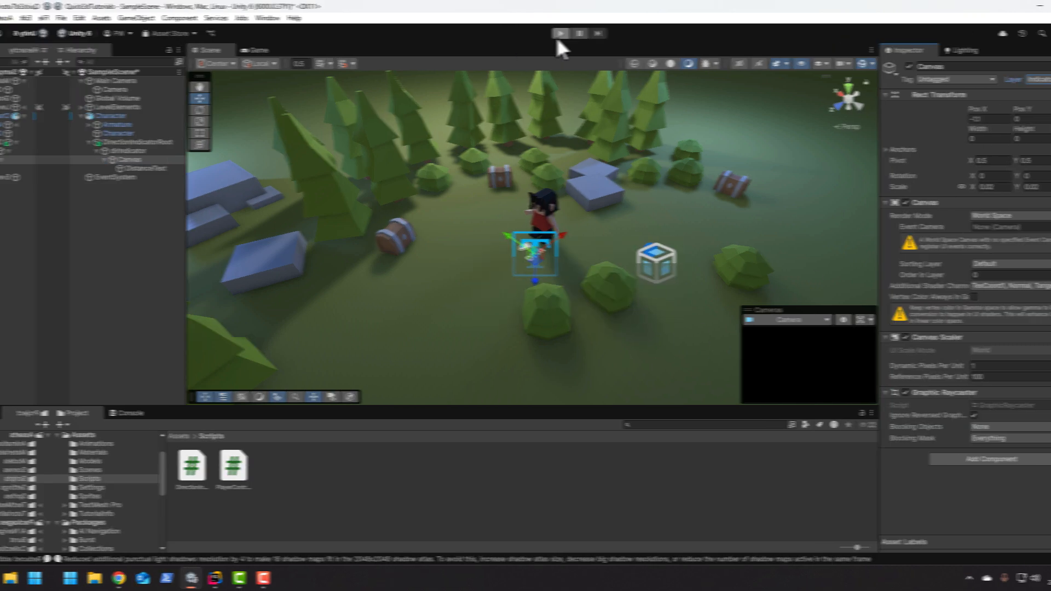
{"action": "left_click", "coordinate": [560, 34]}
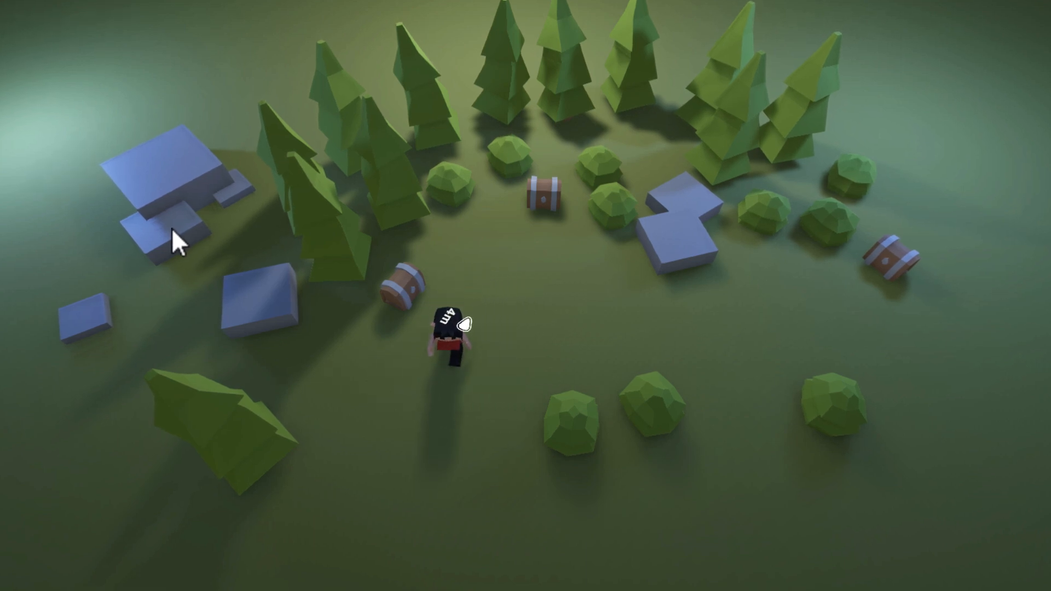